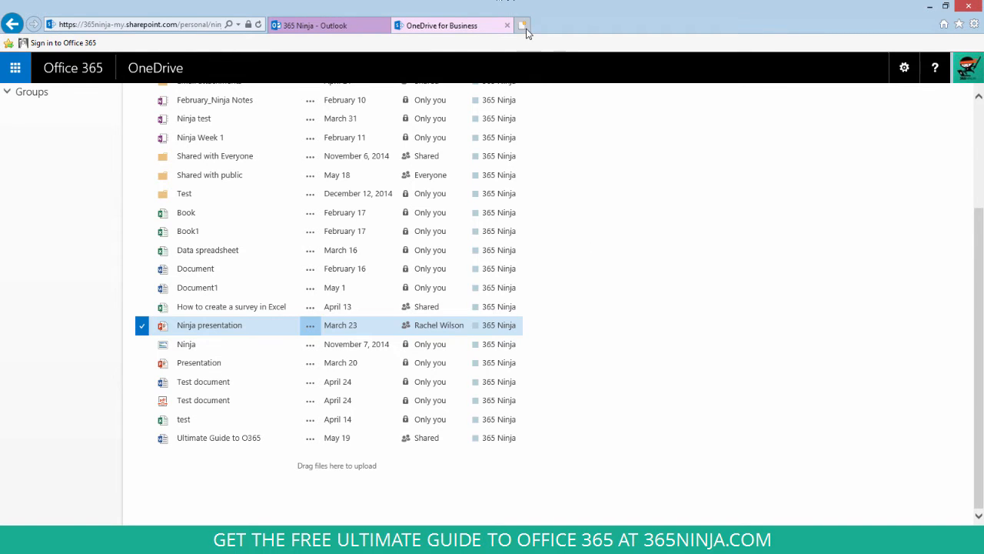
Open the personal OneDrive site (onedrive.com) in a new browser tab
left_click(523, 24)
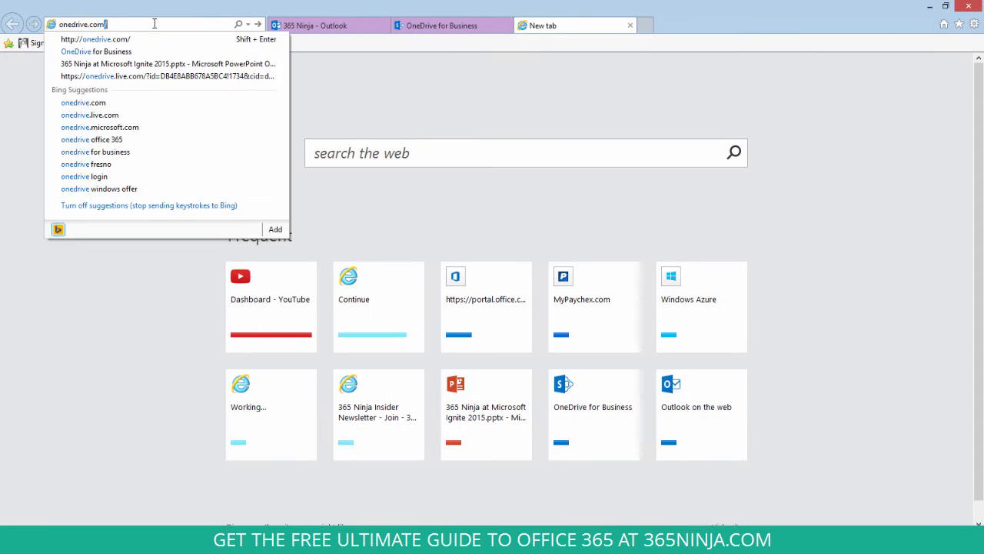
left_click(90, 114)
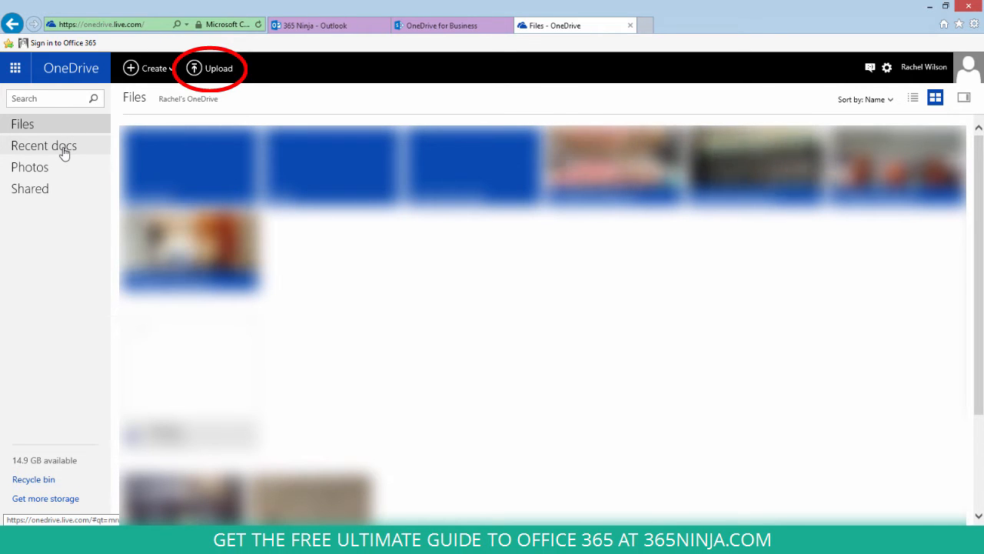
Show recent documents and select the 365 Ninja at Microsoft Ignite 2015 presentation
left_click(43, 144)
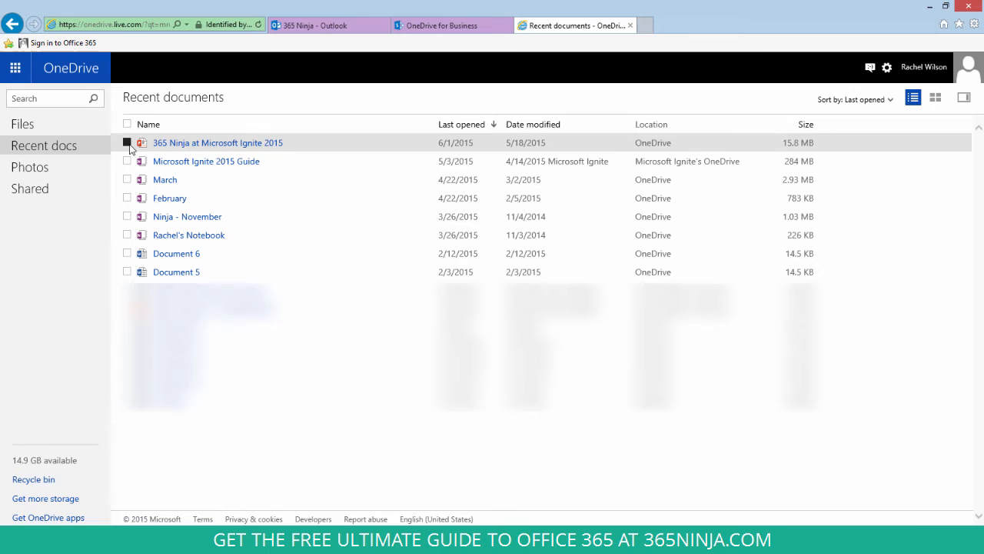
left_click(126, 142)
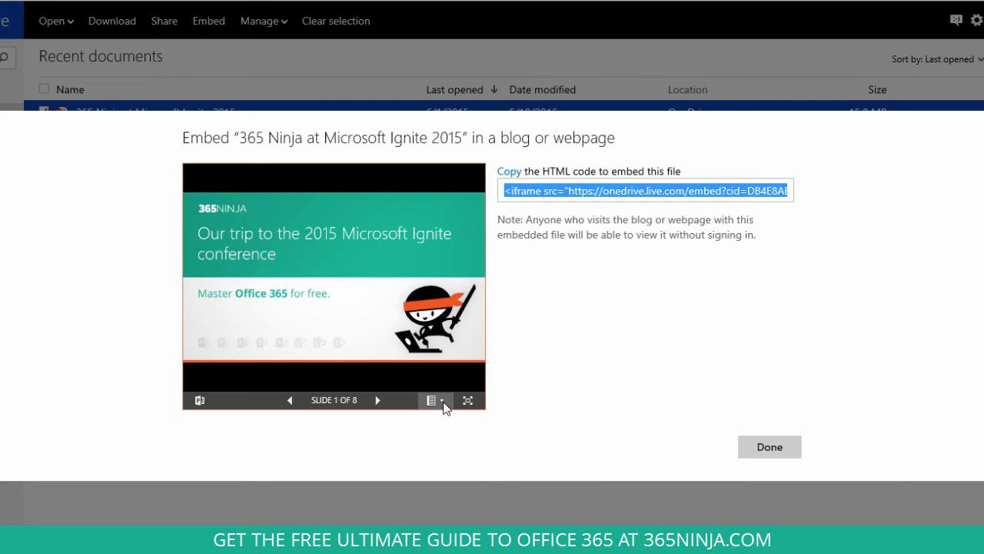
Show the embed preview's options menu with download, print-to-PDF and embed information
left_click(436, 399)
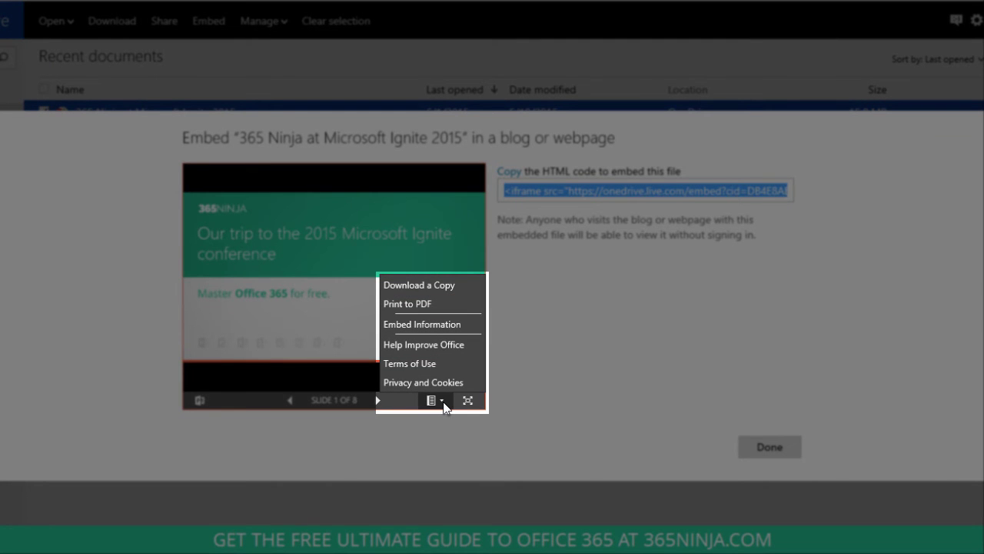